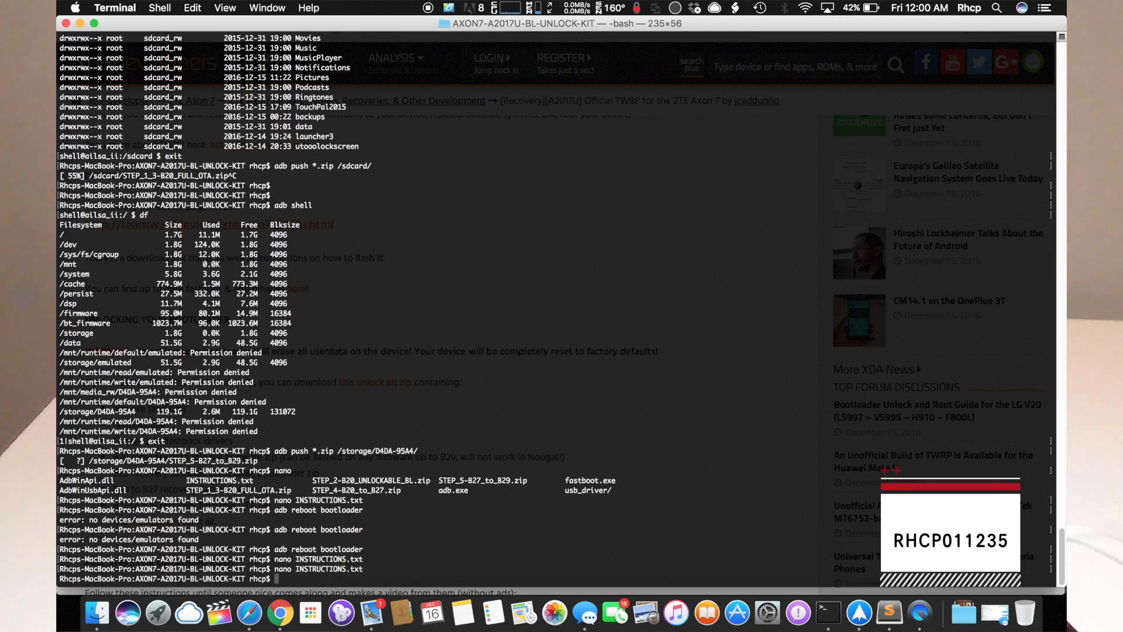
Run 'fastboot oem unlock' to unlock the phone's bootloader.
type("fastboo")
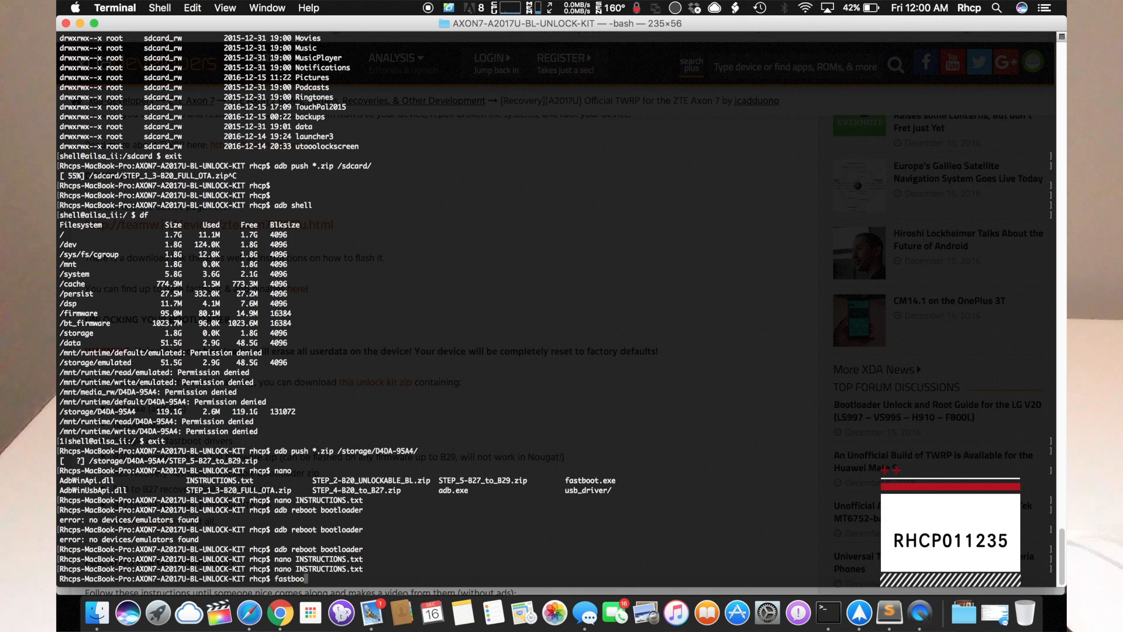
type("oem unlock")
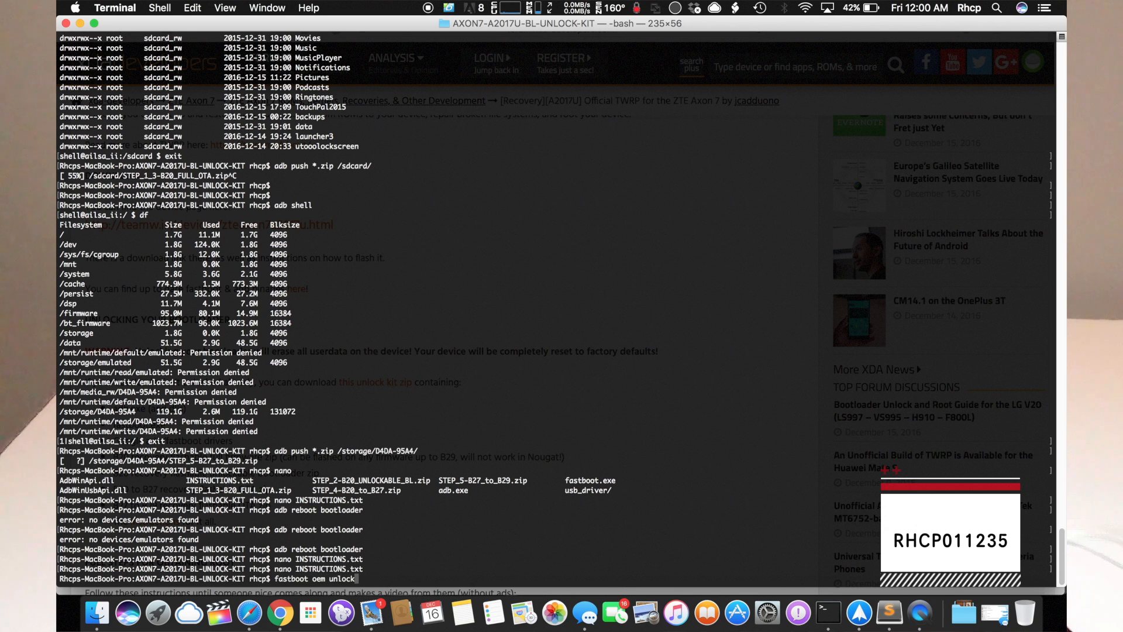
key("Return")
type("twrp.me")
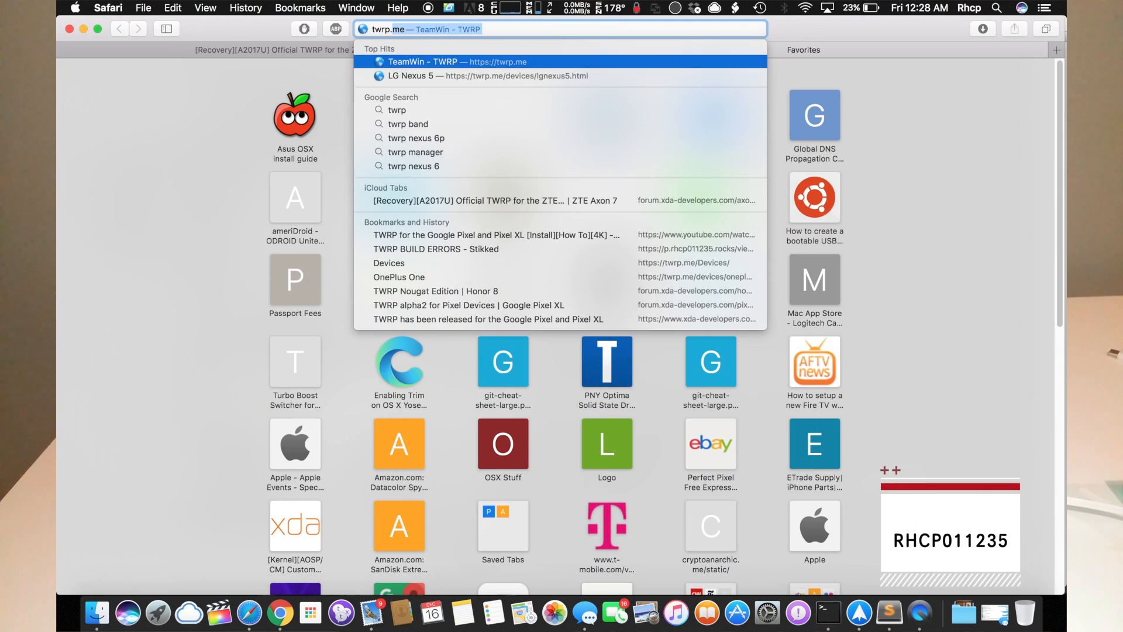
On the TeamWin TWRP site, search the device list for Axon and open the ZTE Axon 7 page.
left_click(431, 61)
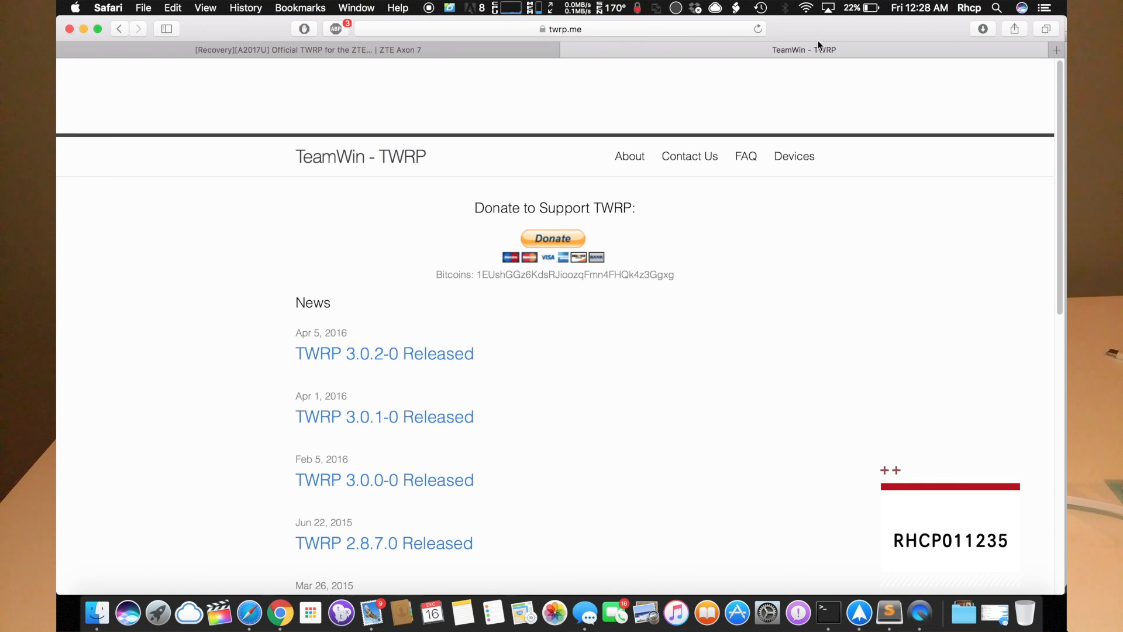
left_click(794, 156)
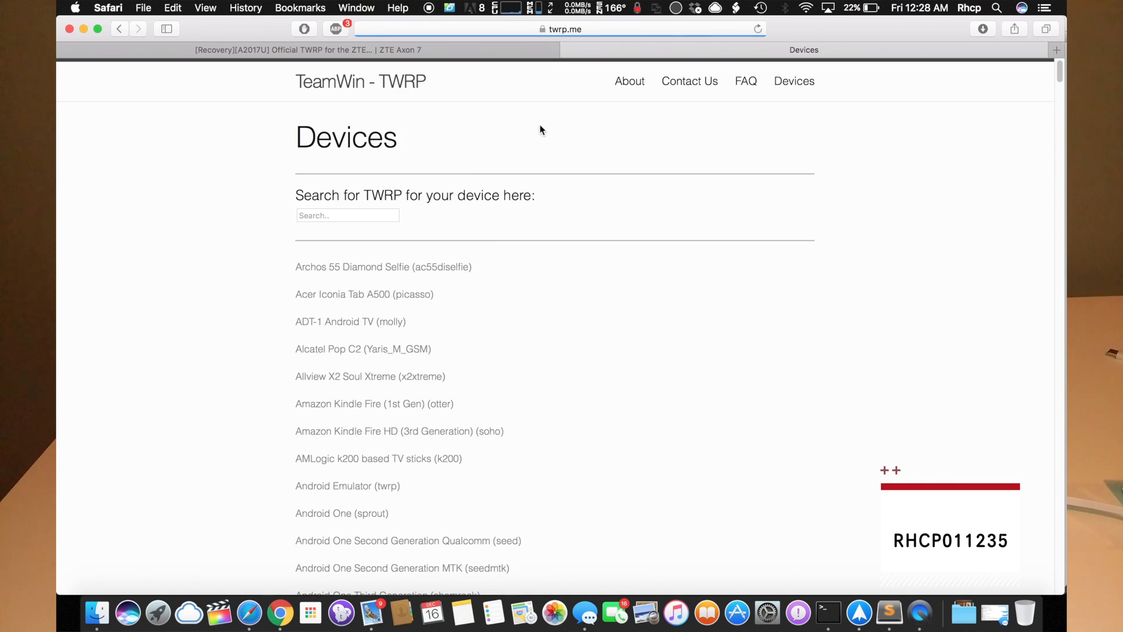
type("a")
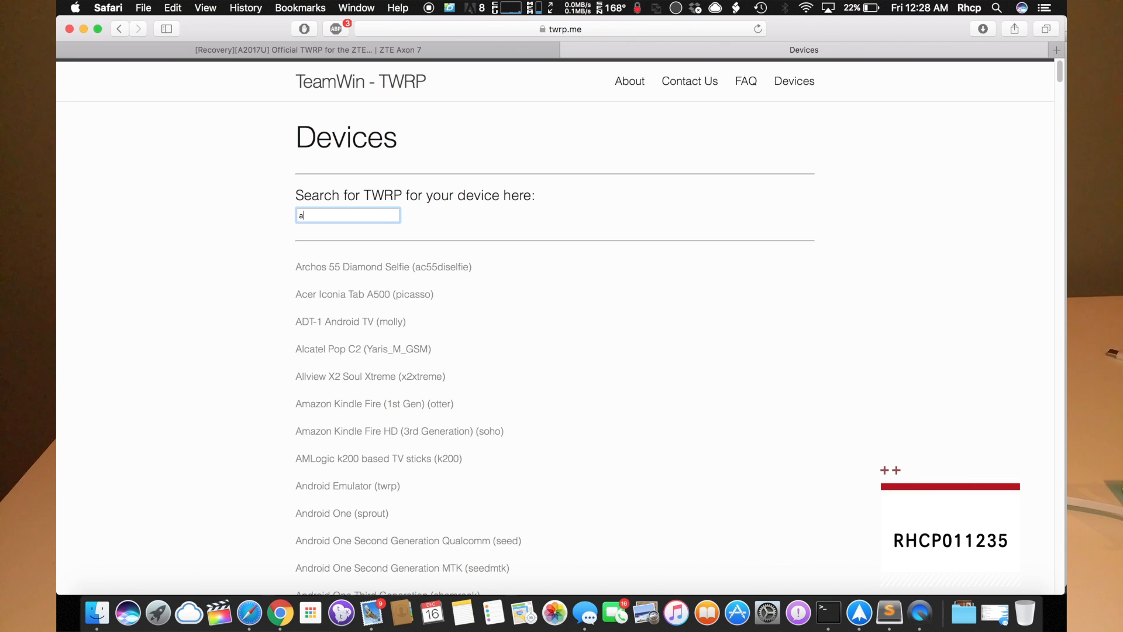
type("xon")
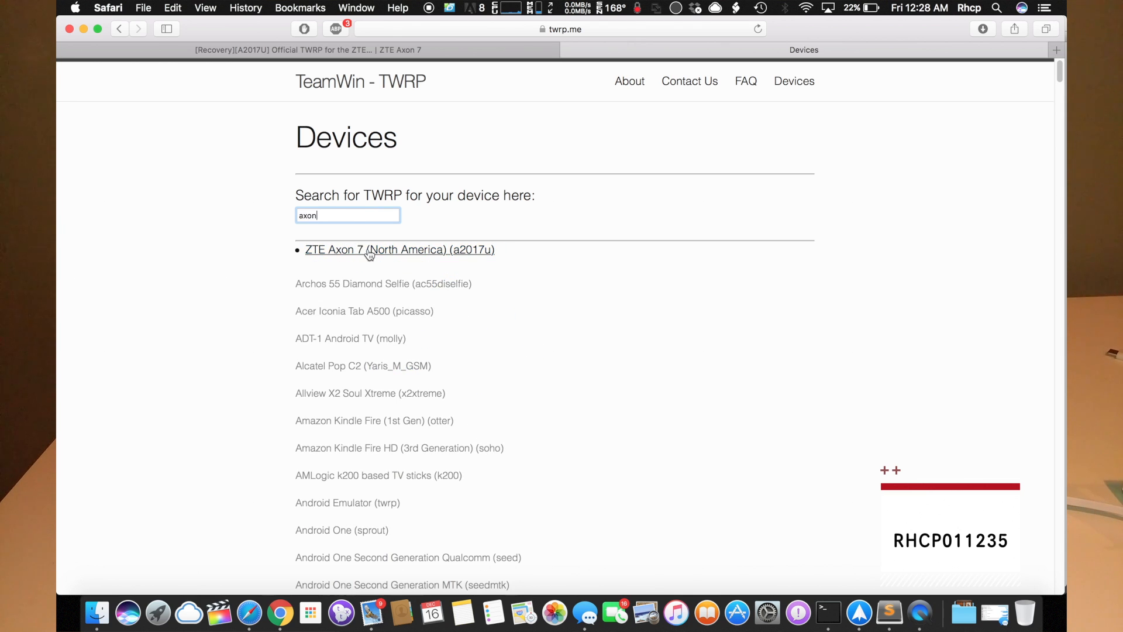
left_click(370, 250)
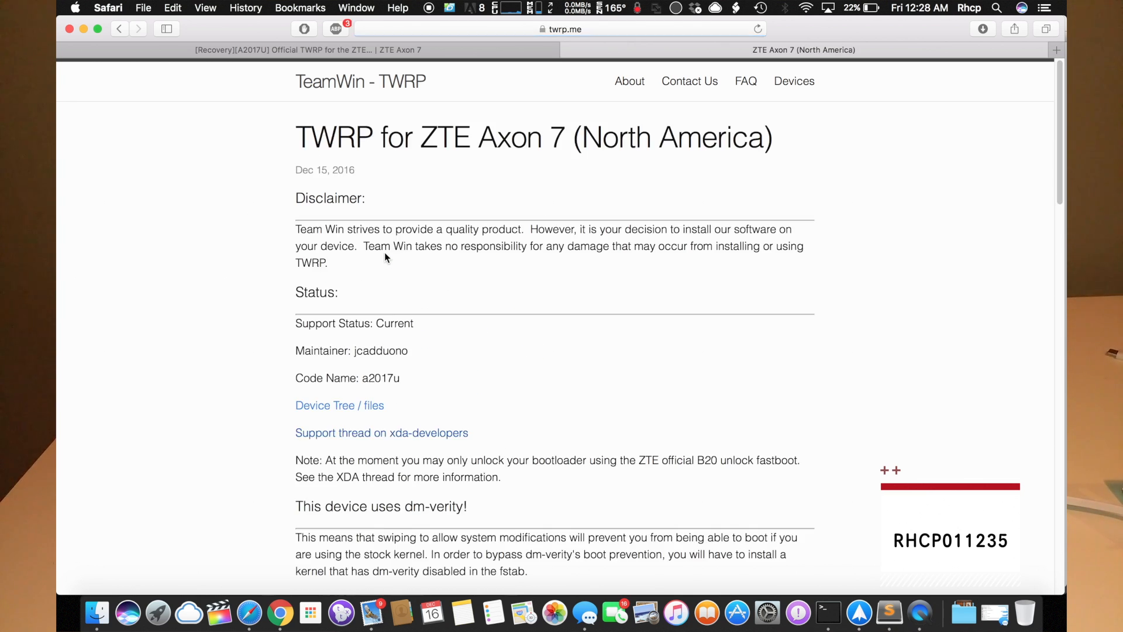
Download twrp-3.0.2-0-a2017u.img from the Primary (Recommended) mirror and confirm it finished.
scroll("down", 3)
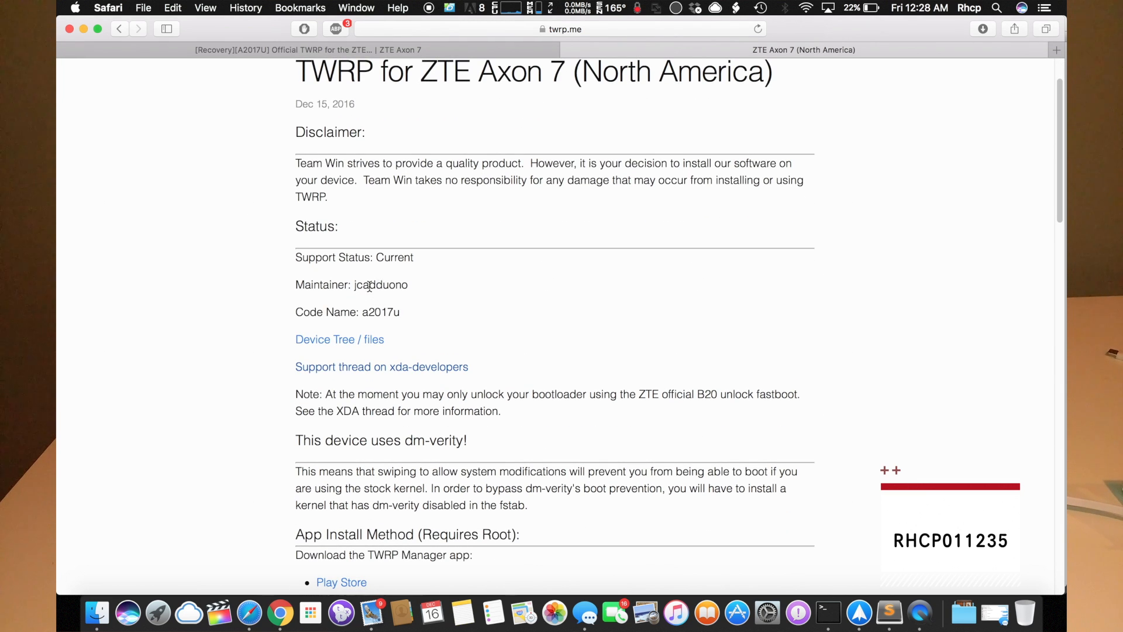
double_click(381, 284)
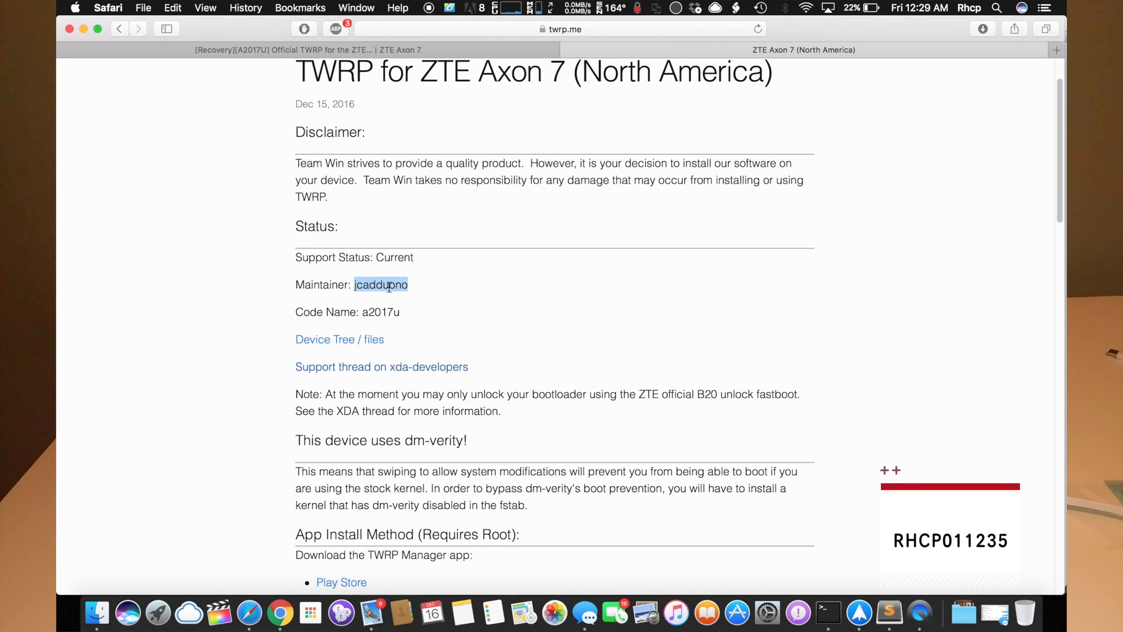
scroll("down", 3)
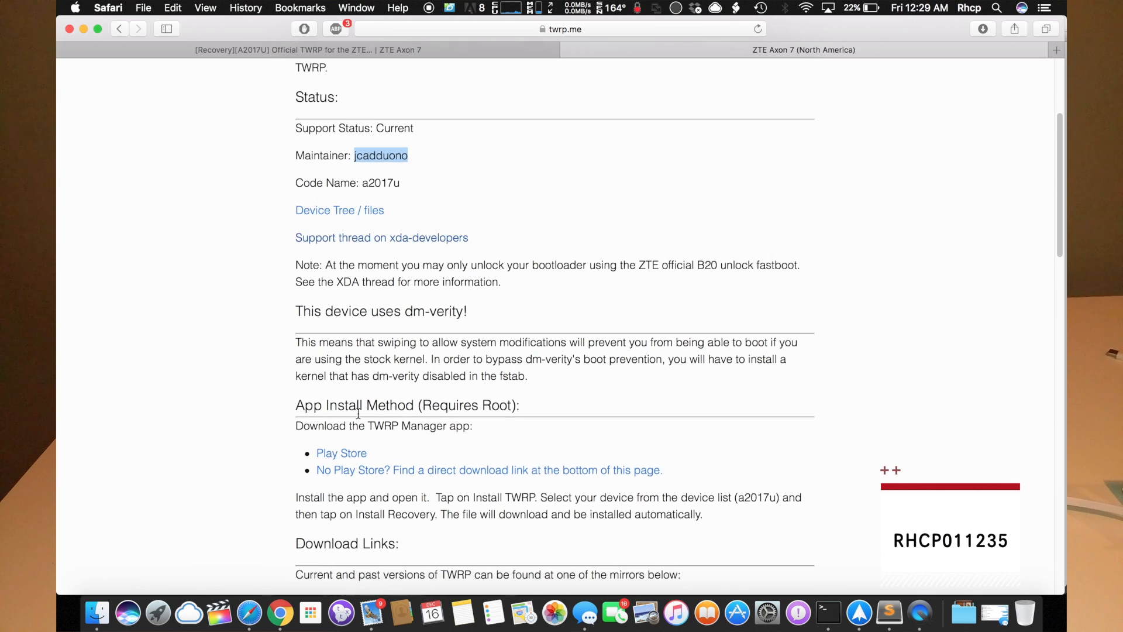
scroll("down", 3)
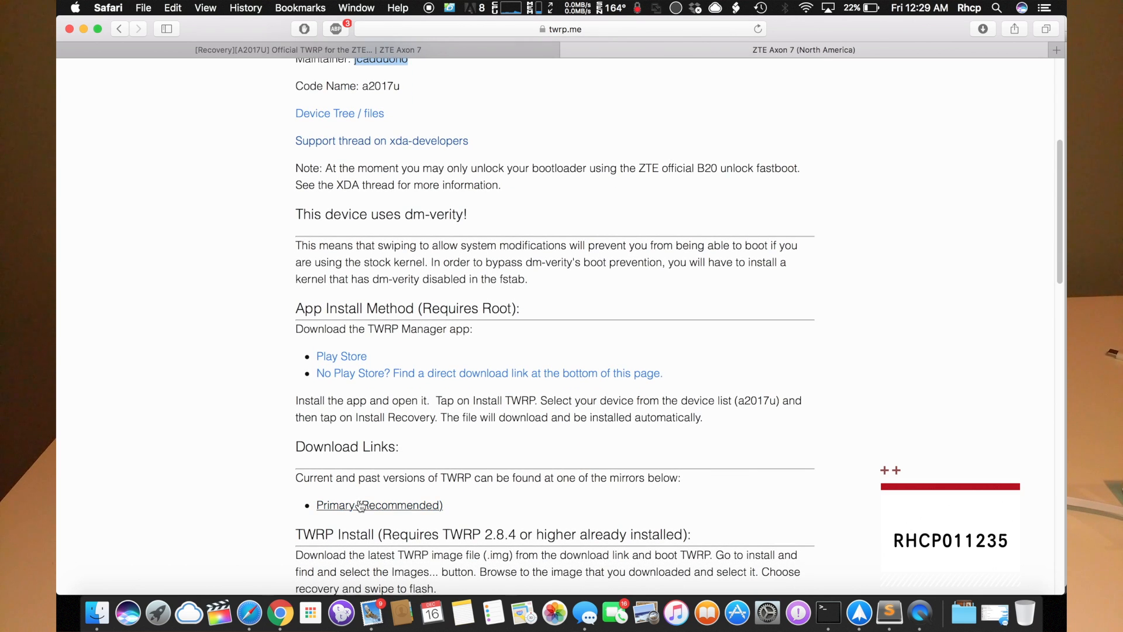
left_click(361, 505)
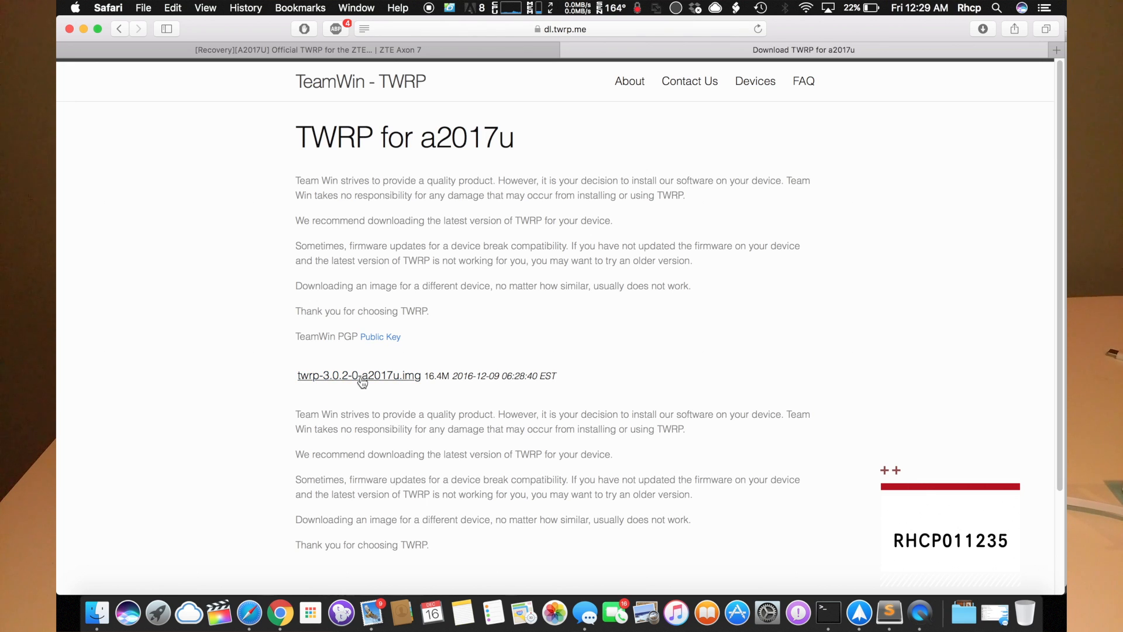
left_click(359, 375)
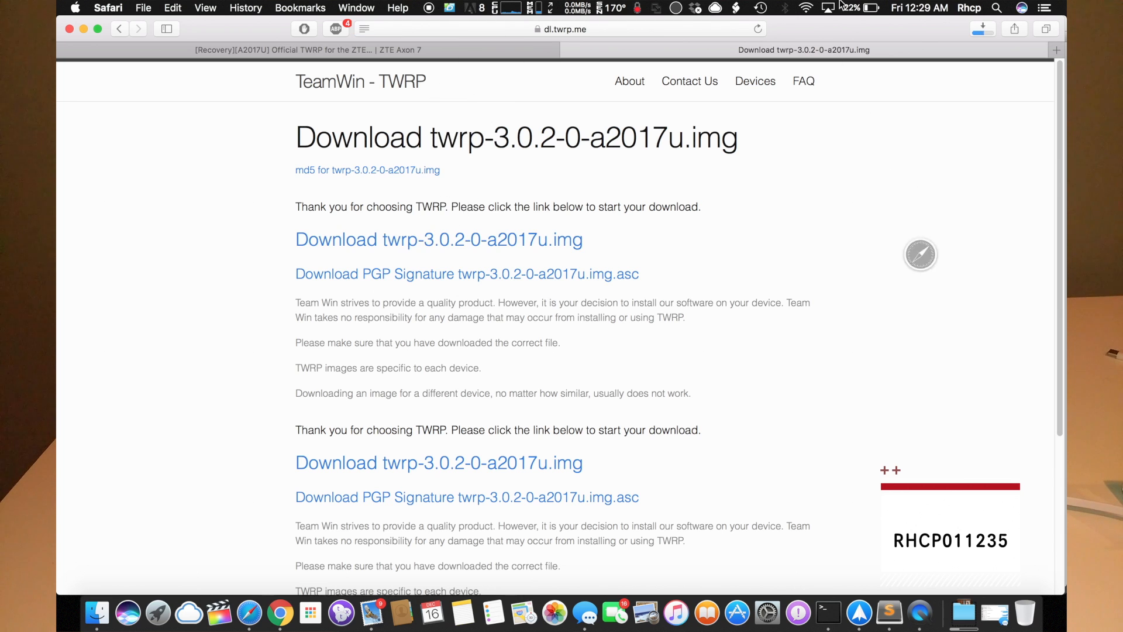
left_click(983, 30)
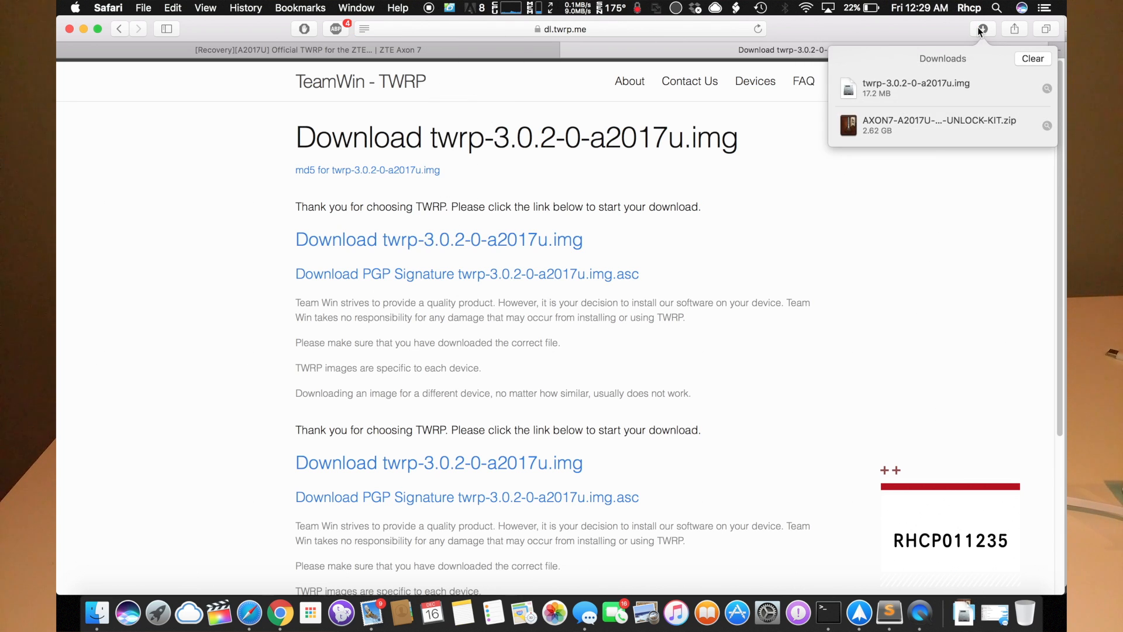
left_click(983, 30)
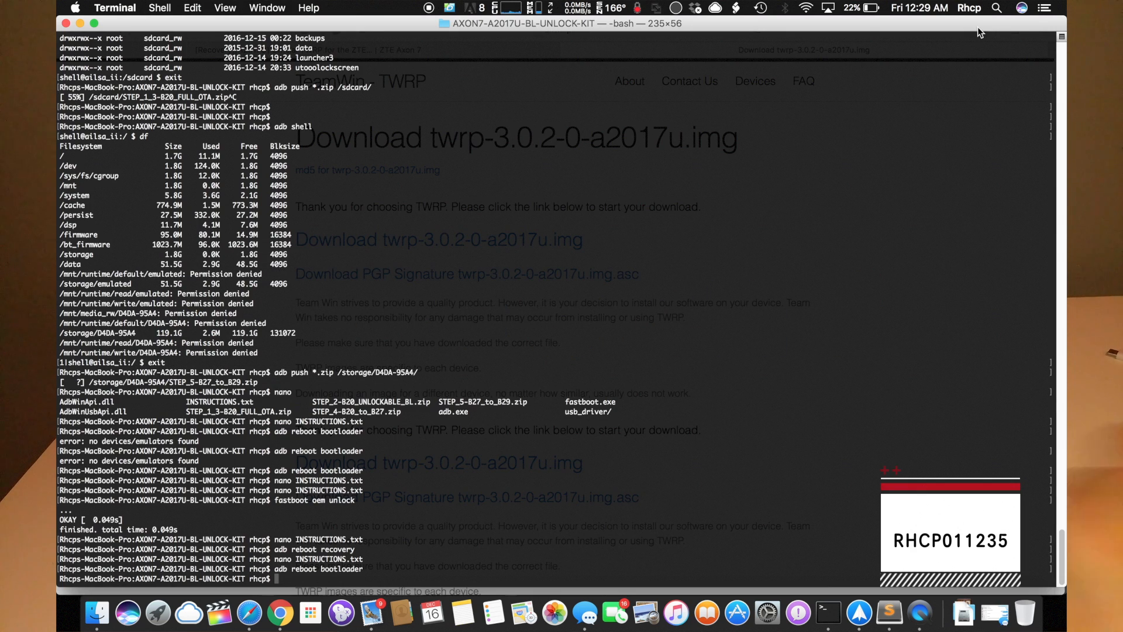
From Downloads, flash twrp-3.0.2-0-a2017u.img to the recovery partition with fastboot.
type("cd")
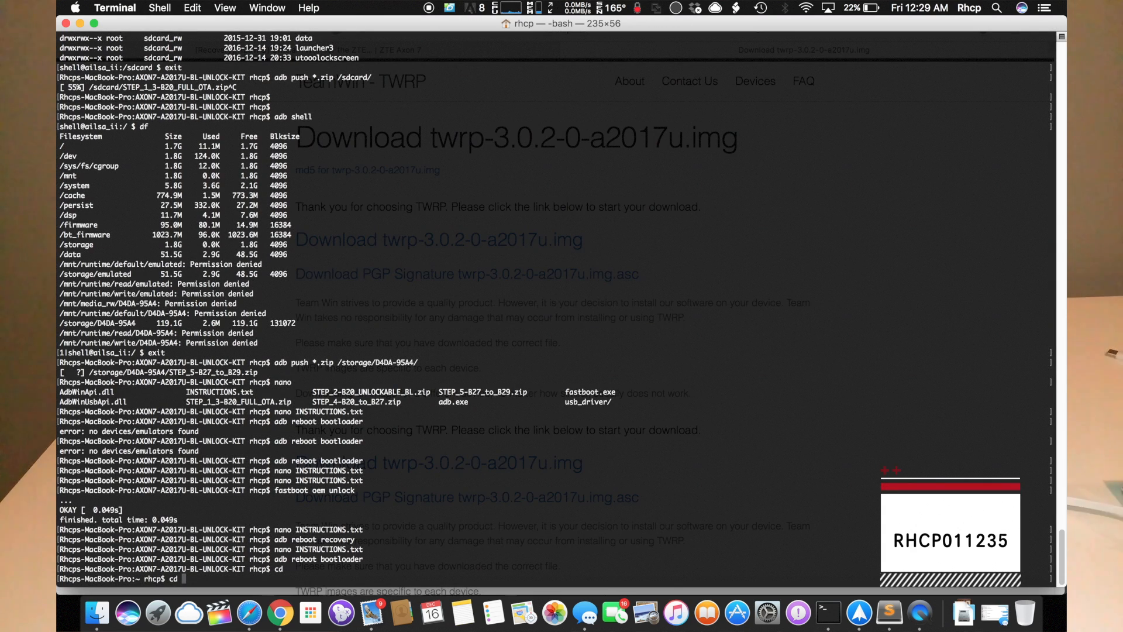
type("Downloads/")
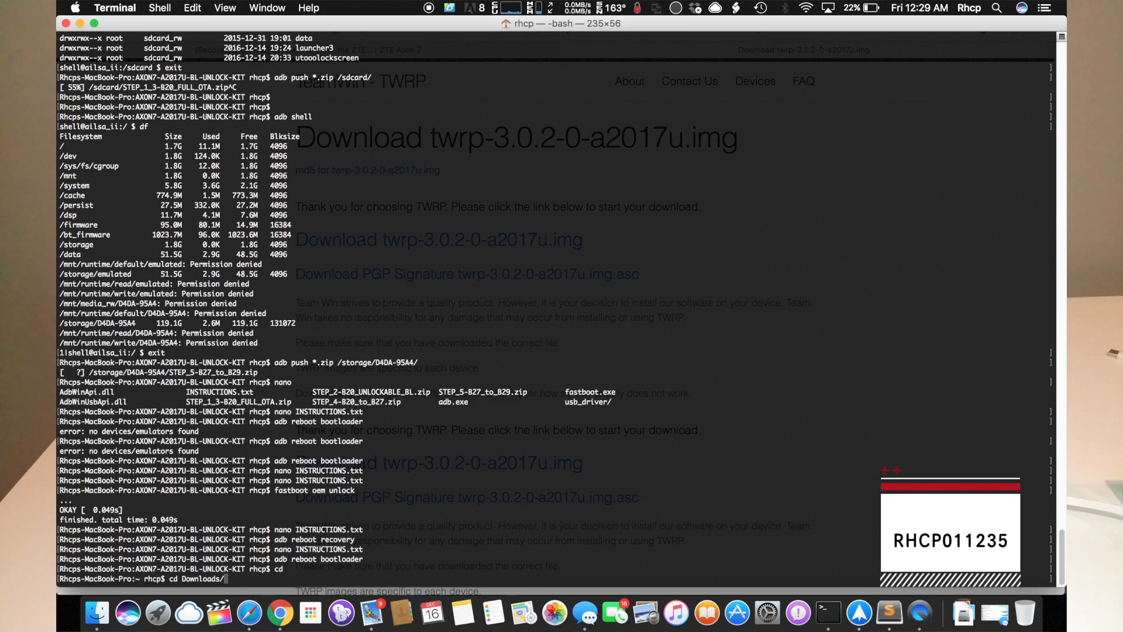
type("fastboot flash recovery twrp-")
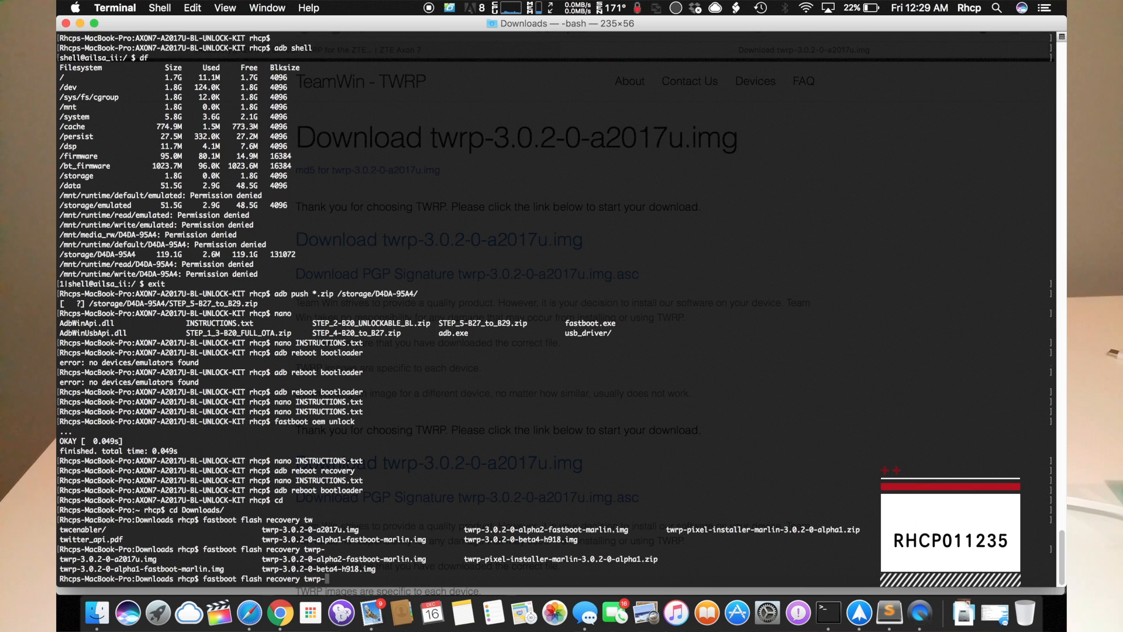
scroll("down", 3)
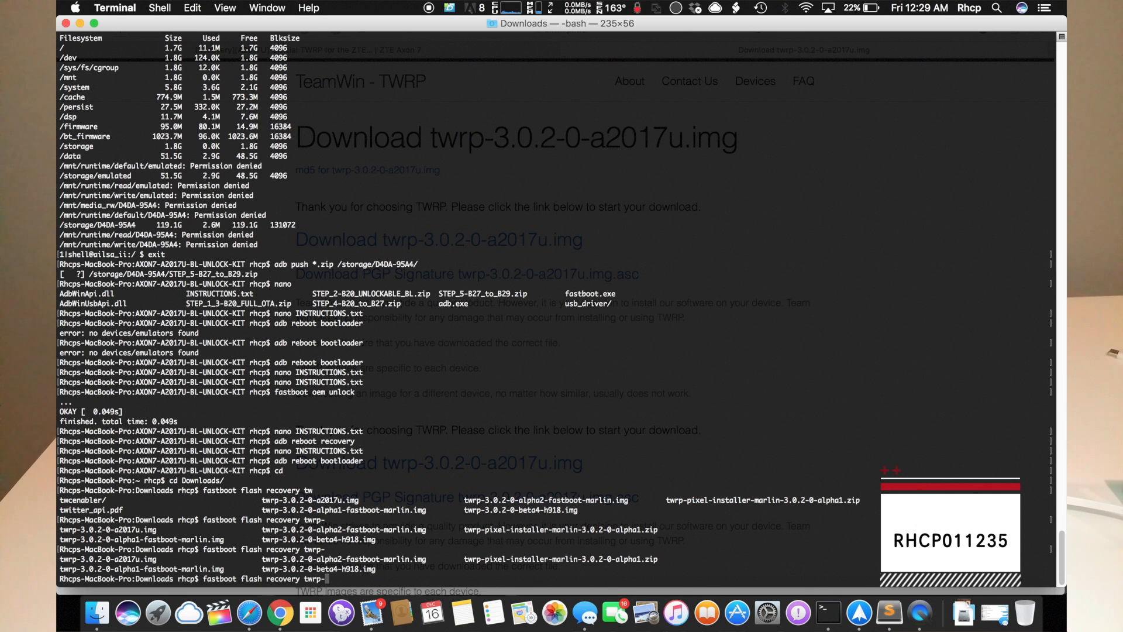
type("3.0.2-0-a2017u.img")
type("cd ..")
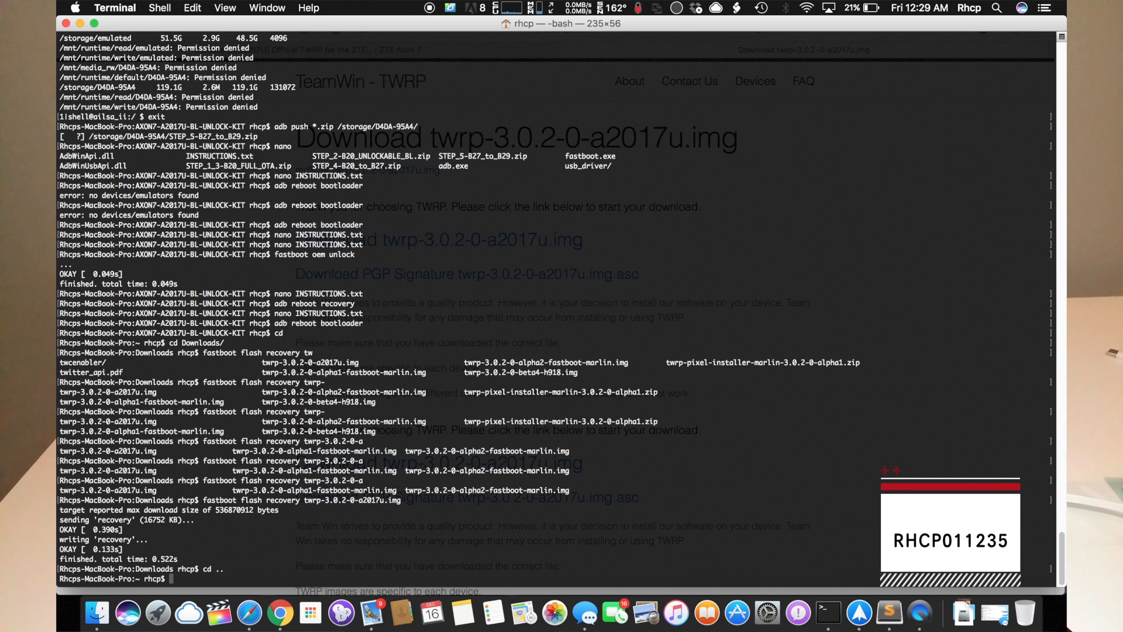
type("c")
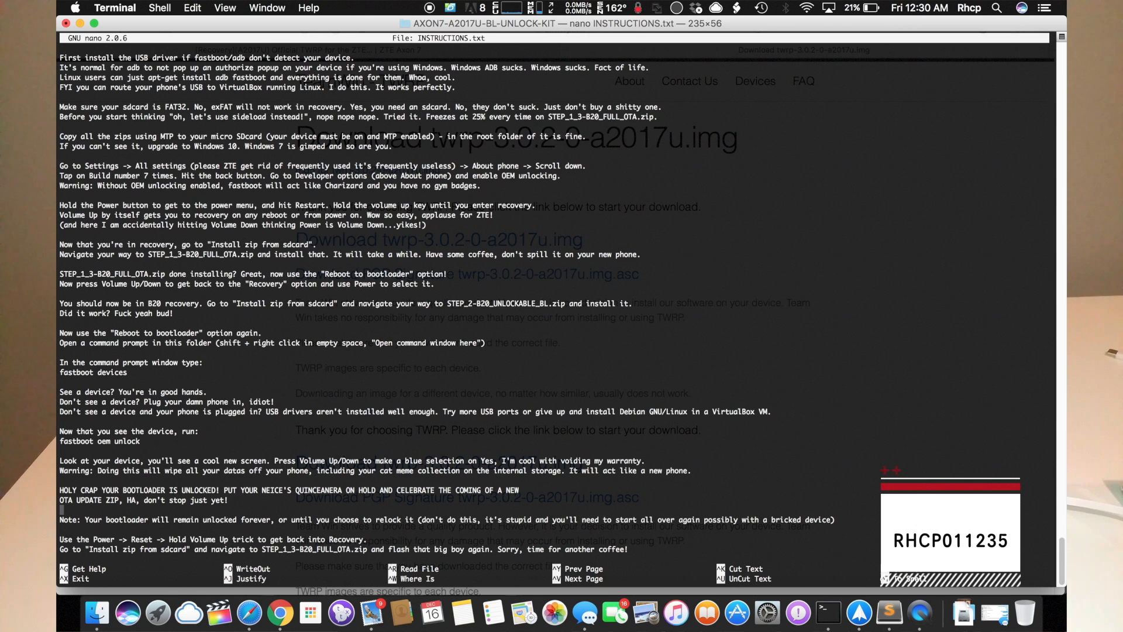
Scroll INSTRUCTIONS.txt down to the final TWRP flashing and boot-into-recovery notes.
scroll("down", 3)
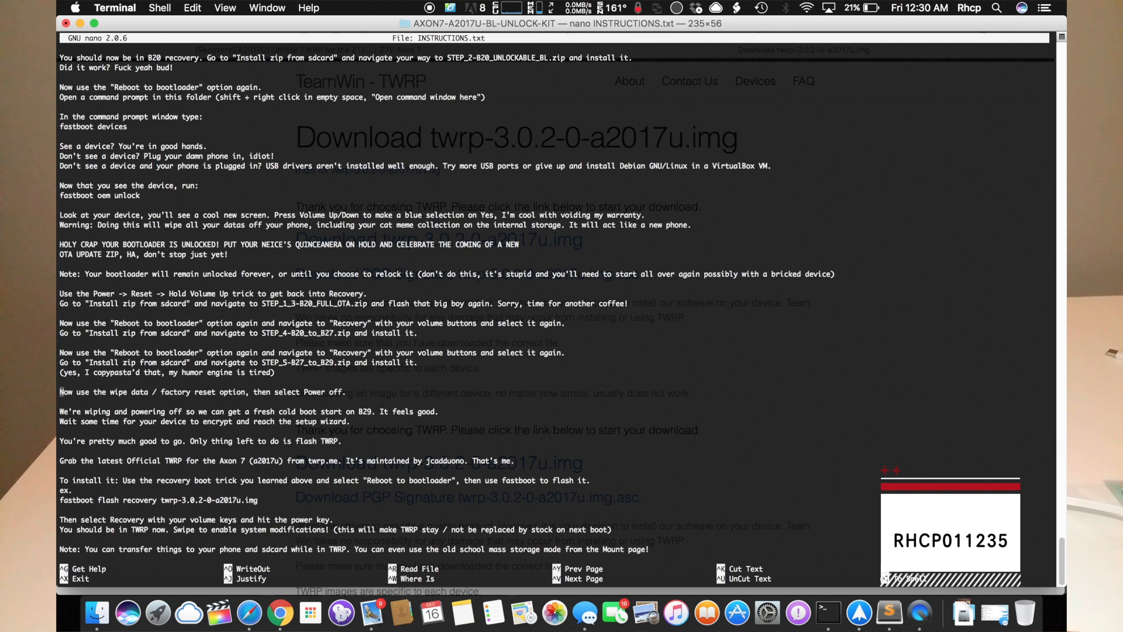